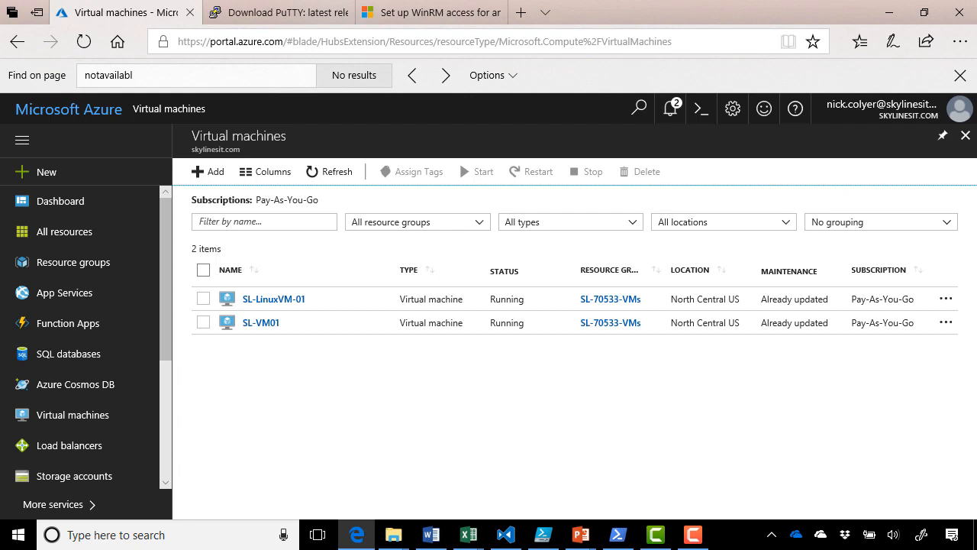
- Open the SL-VM01 virtual machine's overview from the resource list
left_click(73, 415)
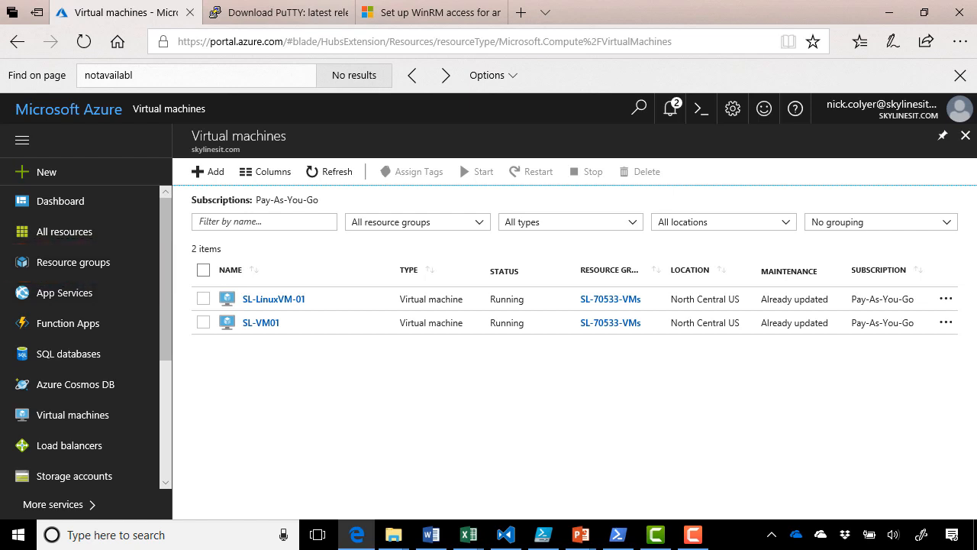
left_click(73, 416)
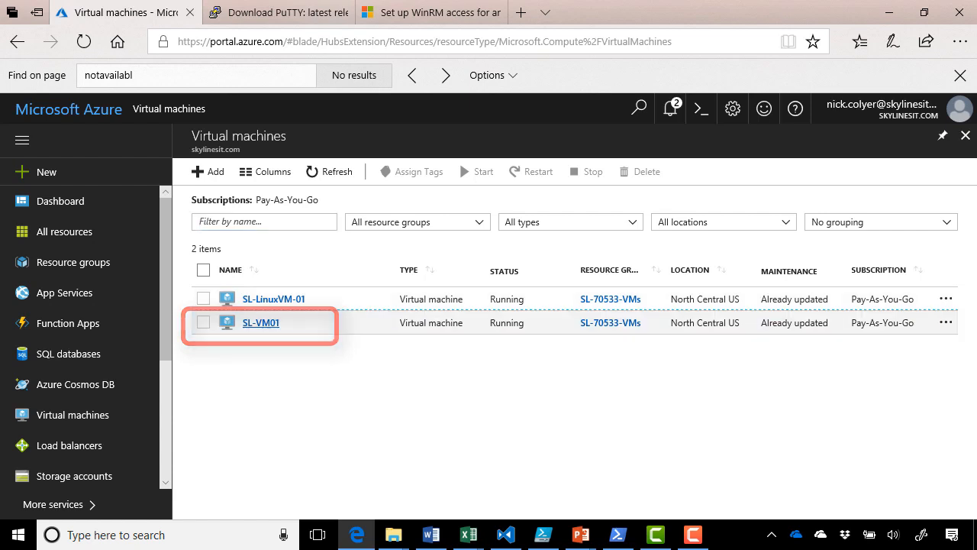
left_click(259, 323)
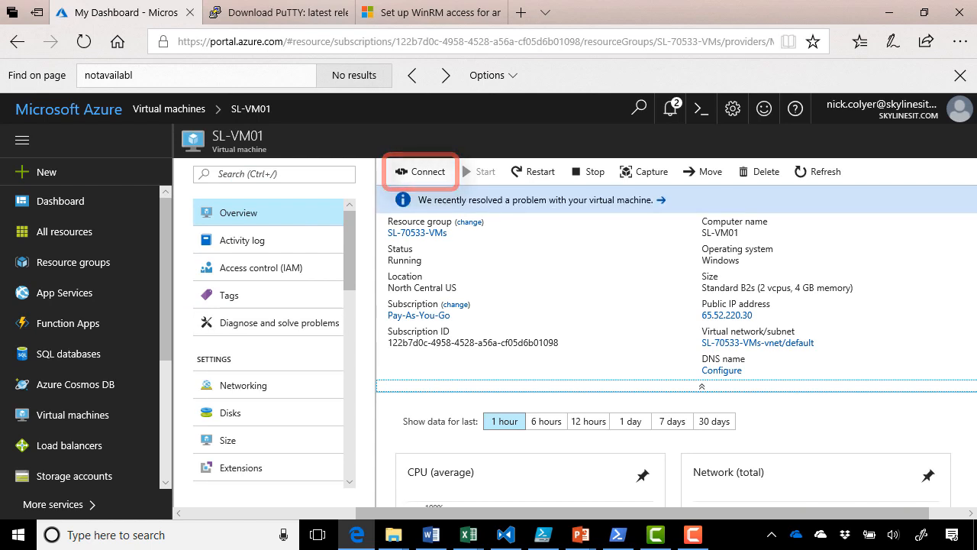
- Download SL-VM01.rdp via Connect and open it from the download bar
left_click(420, 171)
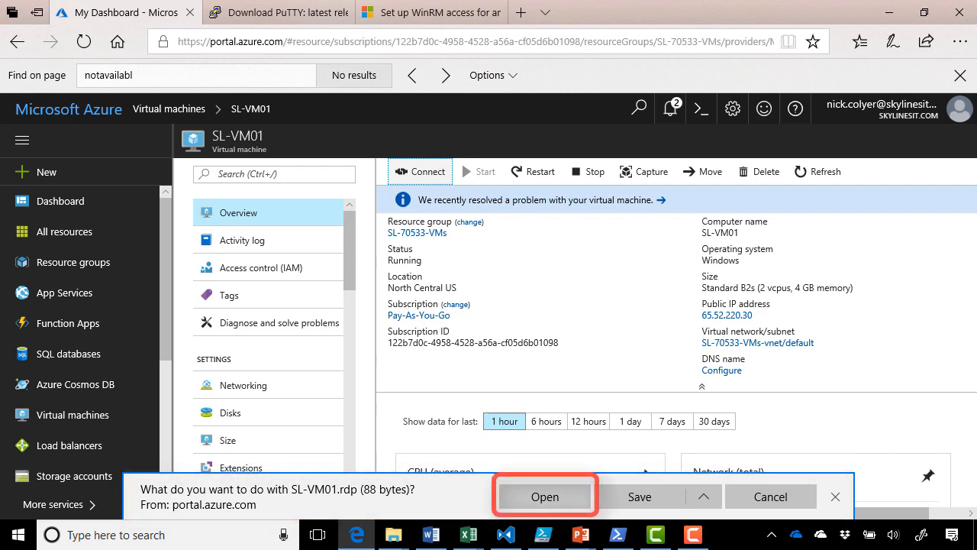
left_click(544, 496)
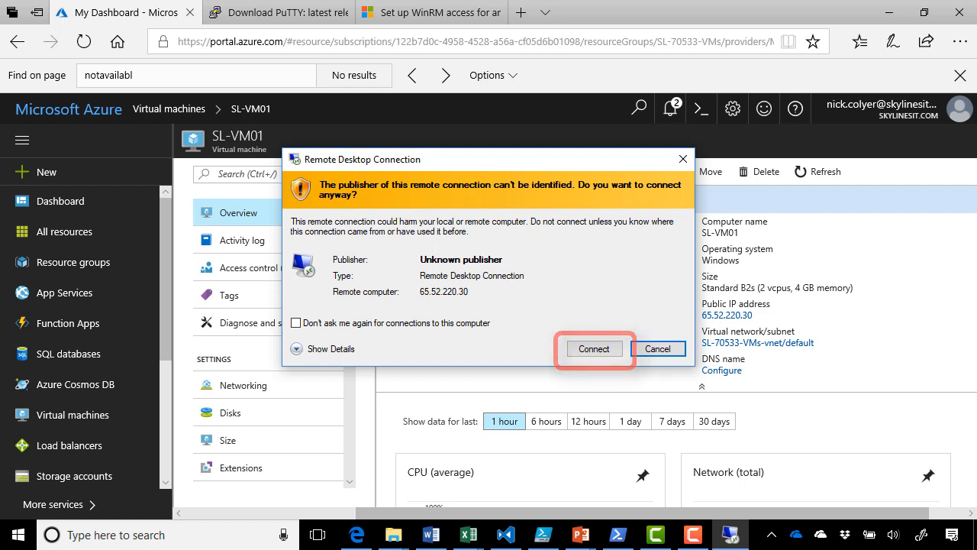
- Accept the unknown publisher and submit local admin credentials under a different account
left_click(594, 348)
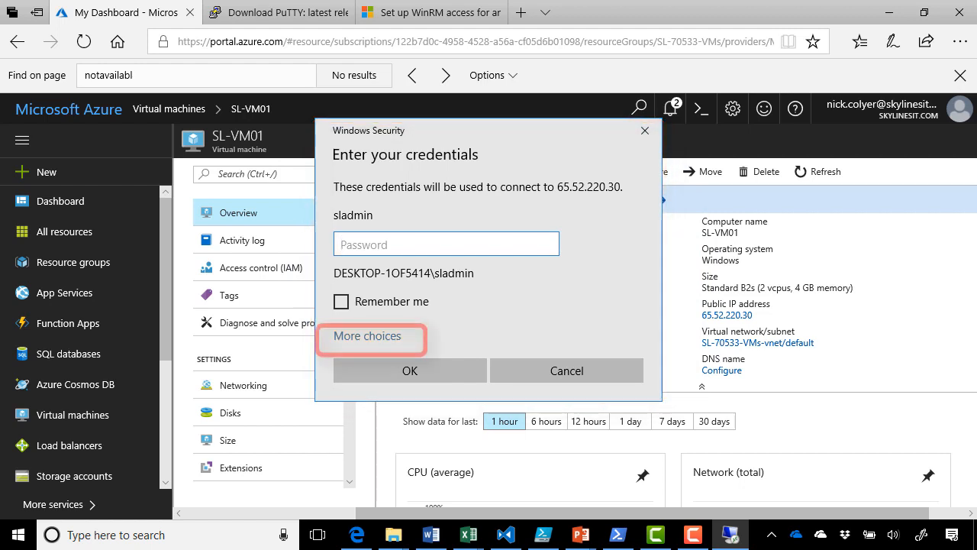
left_click(367, 336)
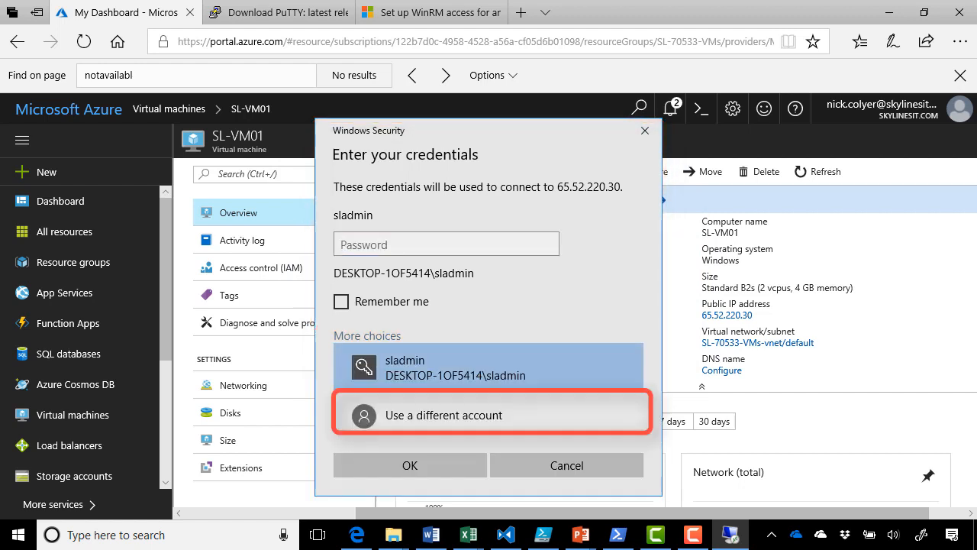
left_click(443, 416)
type(".\\sladmin")
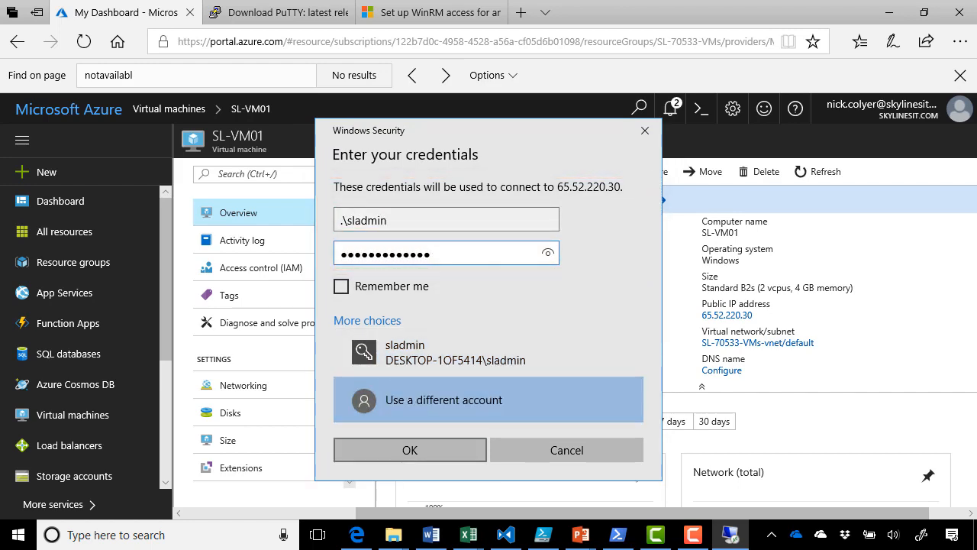
left_click(409, 449)
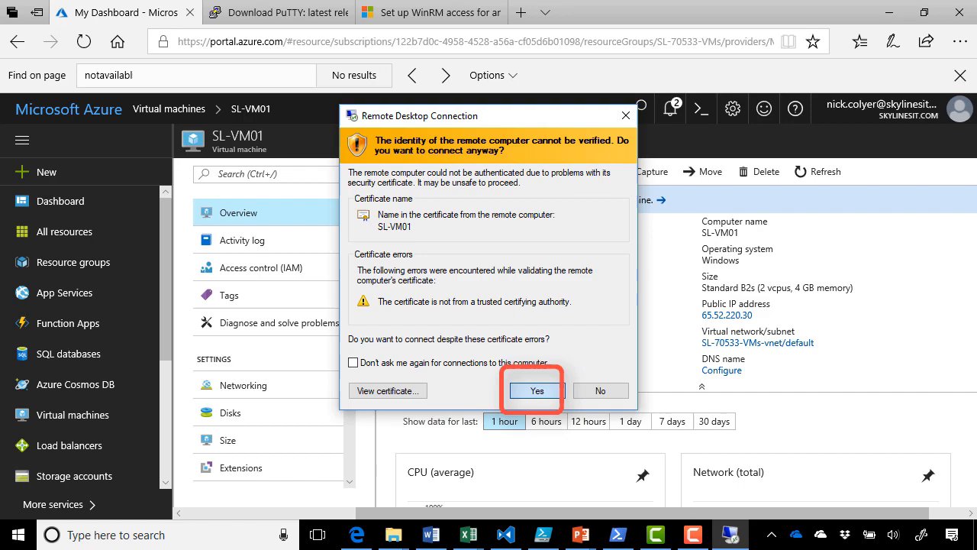
- Accept the unverified certificate, reach SL-VM01's desktop, then disconnect the session
left_click(538, 391)
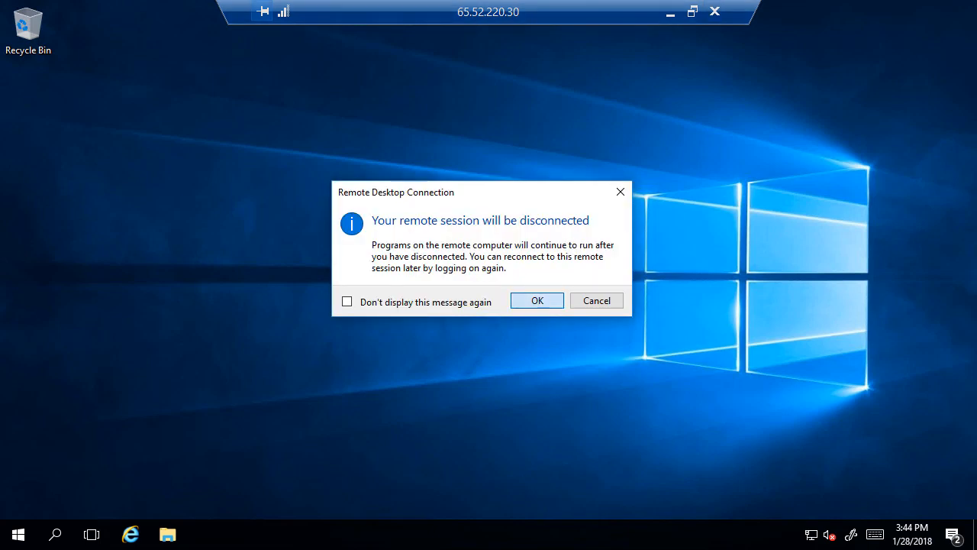
left_click(538, 299)
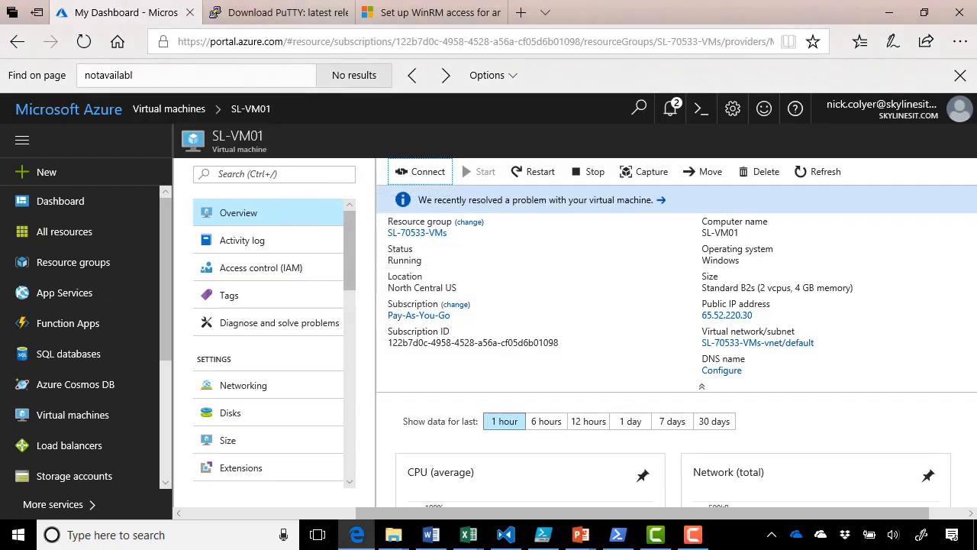
- Type Get-AzureRmRemoteDesktopFile -ResourceGroupName SL-70533-VMs -Name SL-VM01 -L in PowerShell
left_click(617, 535)
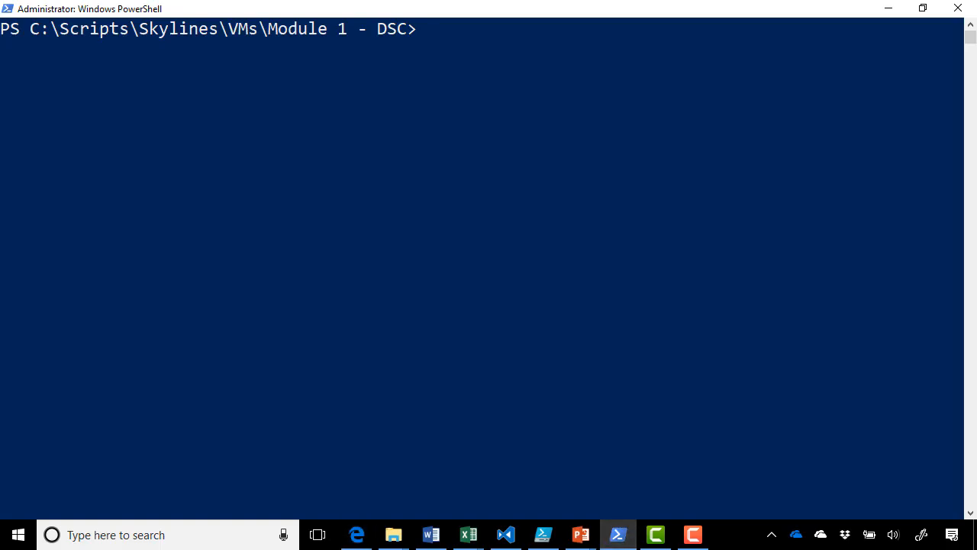
type("Get-")
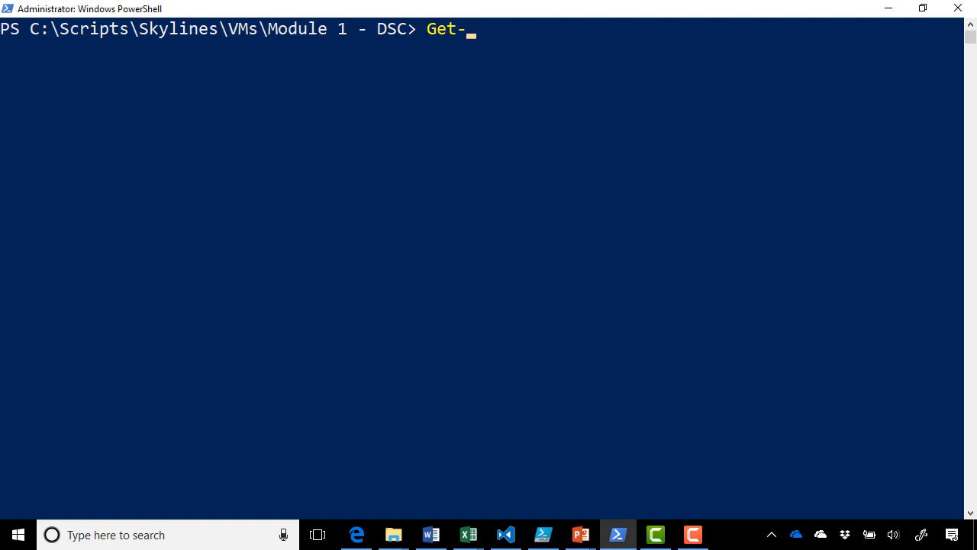
type("AzureRMRemoteDesktopFile -")
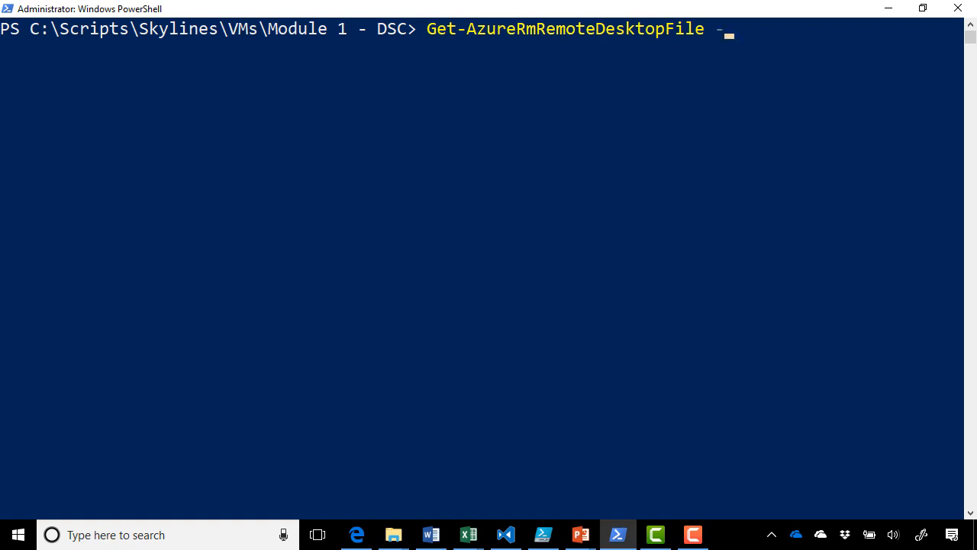
type("ResourceGroupName")
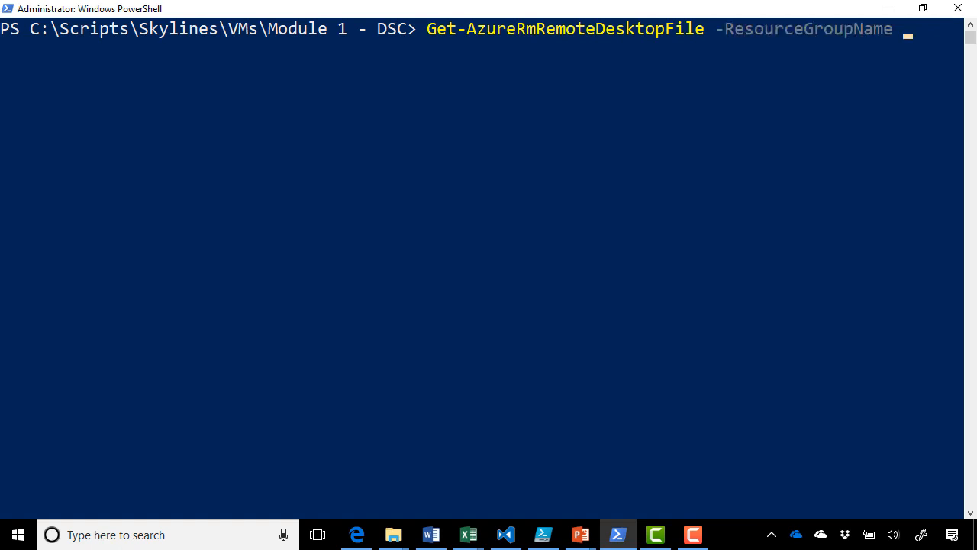
type("SL-")
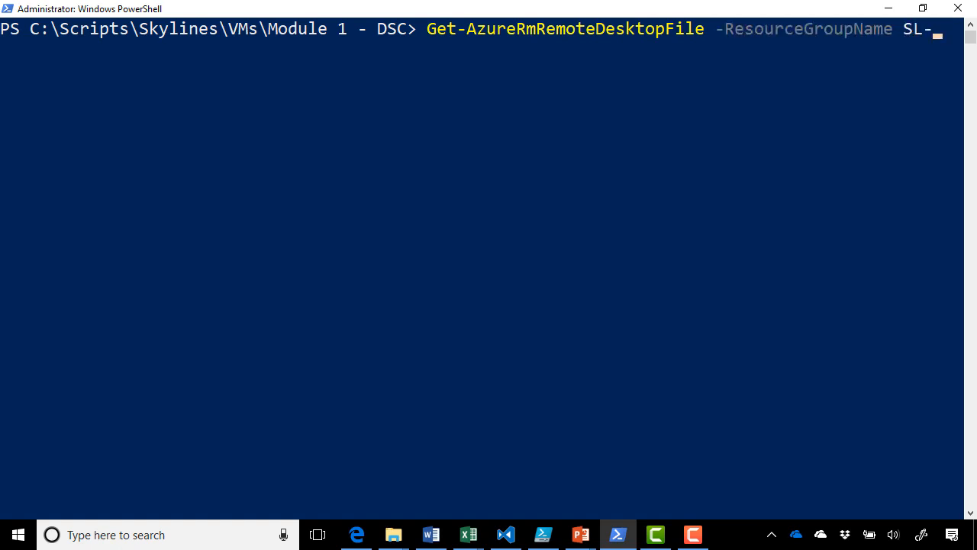
type("70533-VMs")
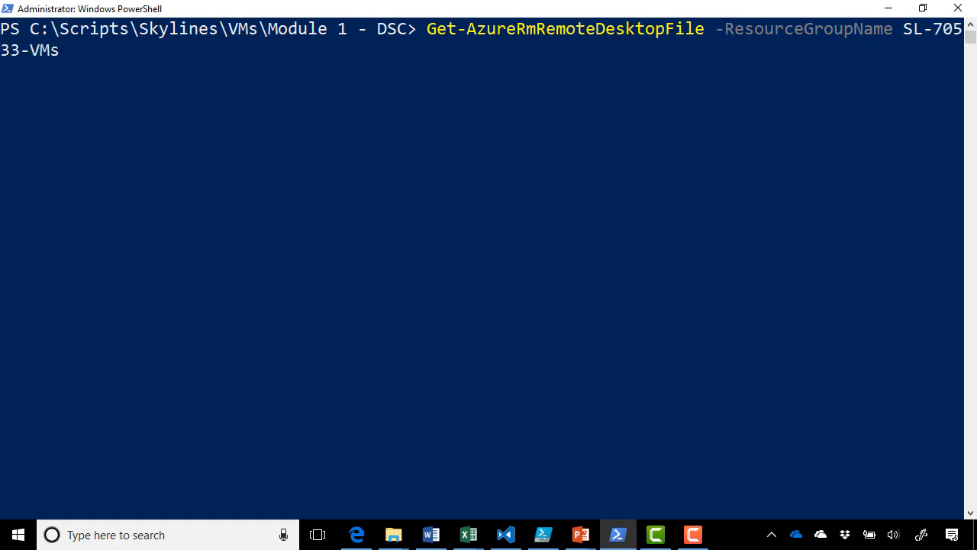
type("-Name SL-VM01")
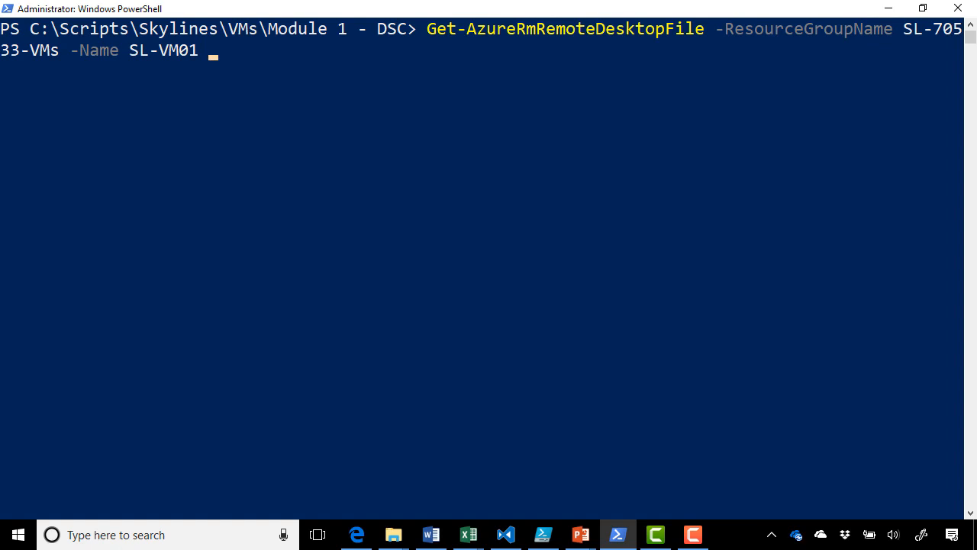
type("-L")
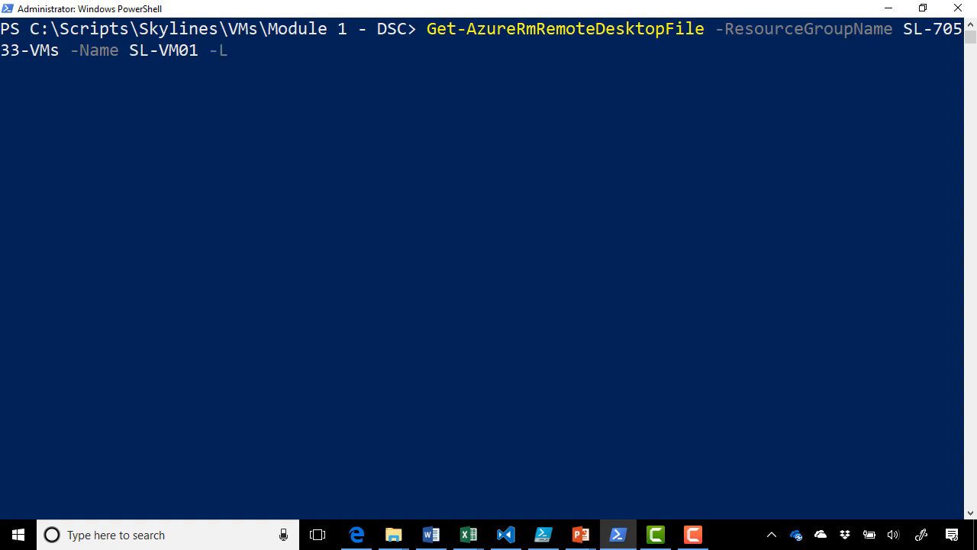